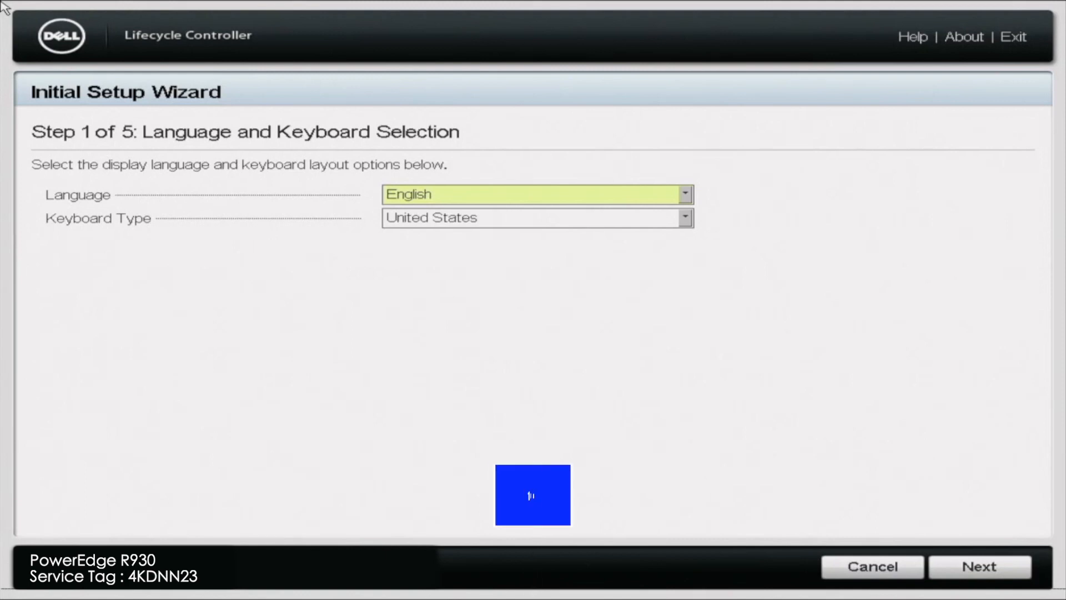
Bypass the setup wizard and run Hardware Diagnostics from the Lifecycle Controller main page.
{"action": "key", "text": "f10"}
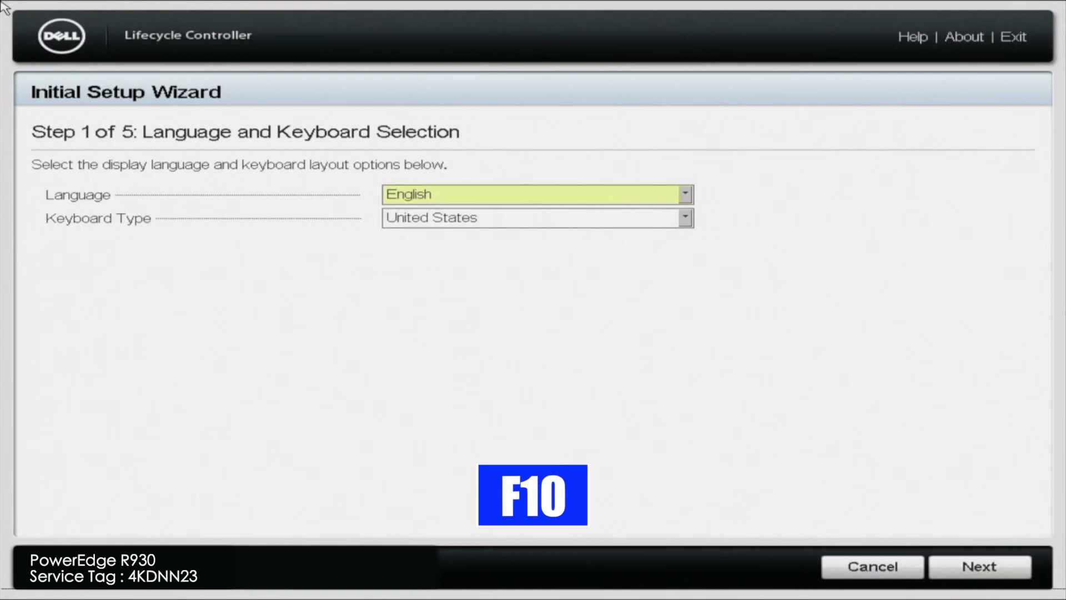
{"action": "key", "text": "F10"}
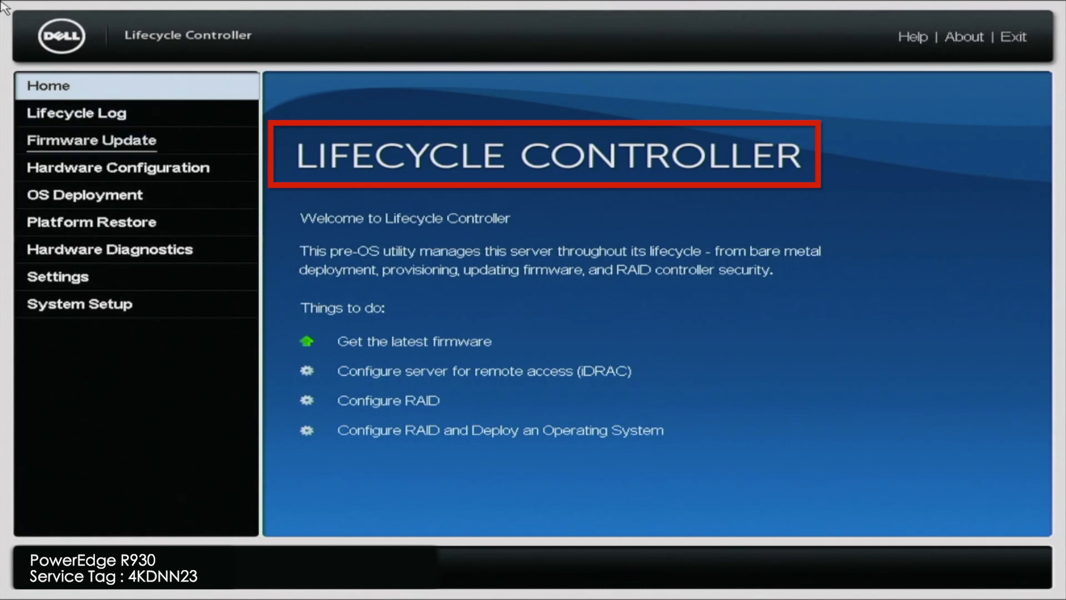
{"action": "mouse_move", "coordinate": [110, 249]}
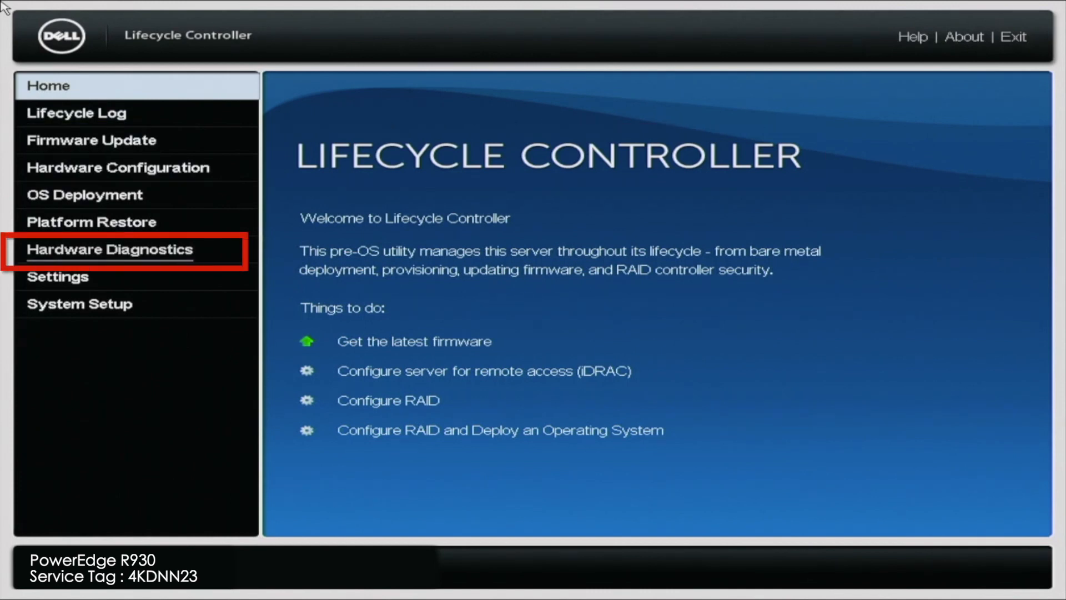
{"action": "left_click", "coordinate": [110, 249]}
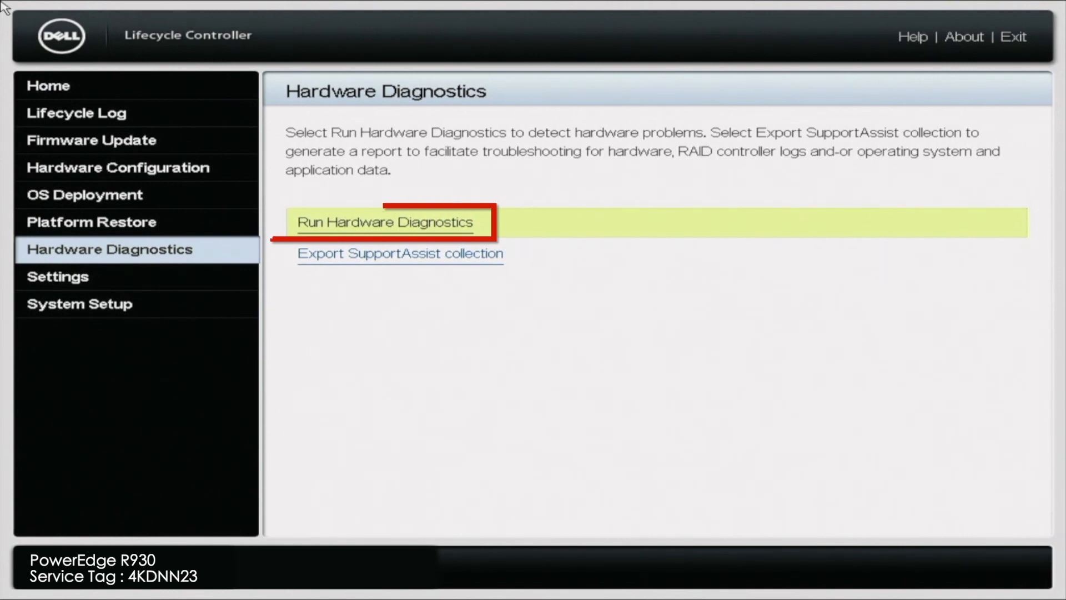
{"action": "left_click", "coordinate": [385, 222]}
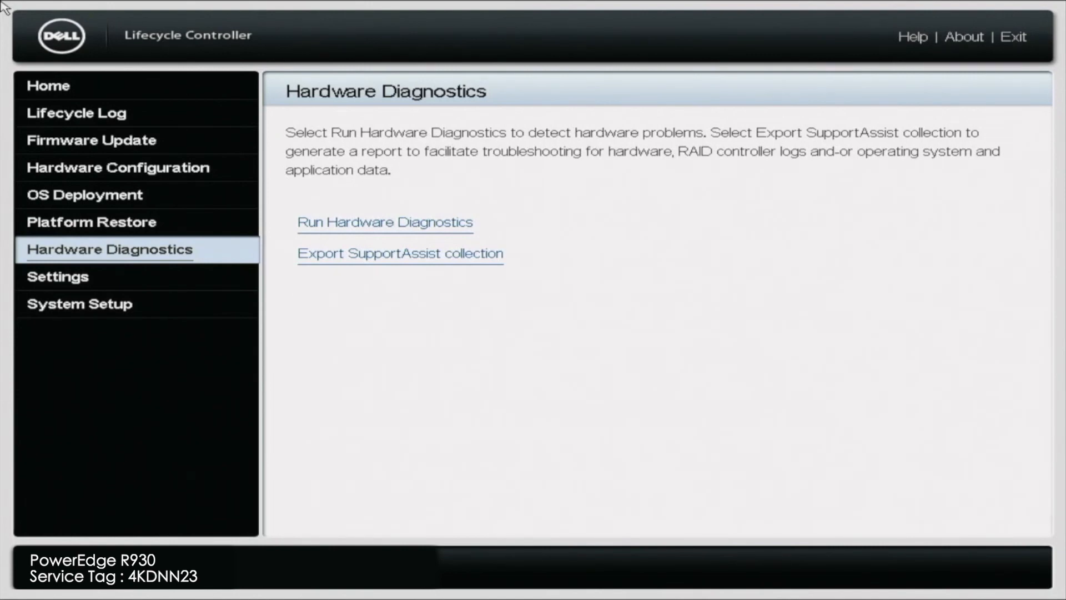
{"action": "left_click", "coordinate": [384, 222]}
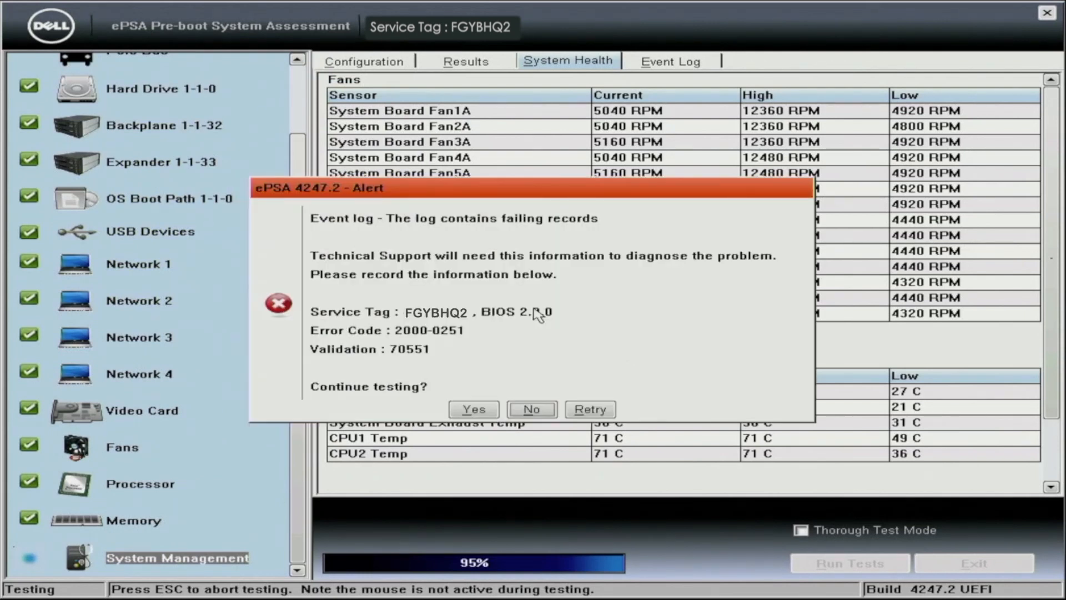
Continue past the event-log error 2000-0251, acknowledge completion, and show the Results listing.
{"action": "left_click", "coordinate": [473, 409]}
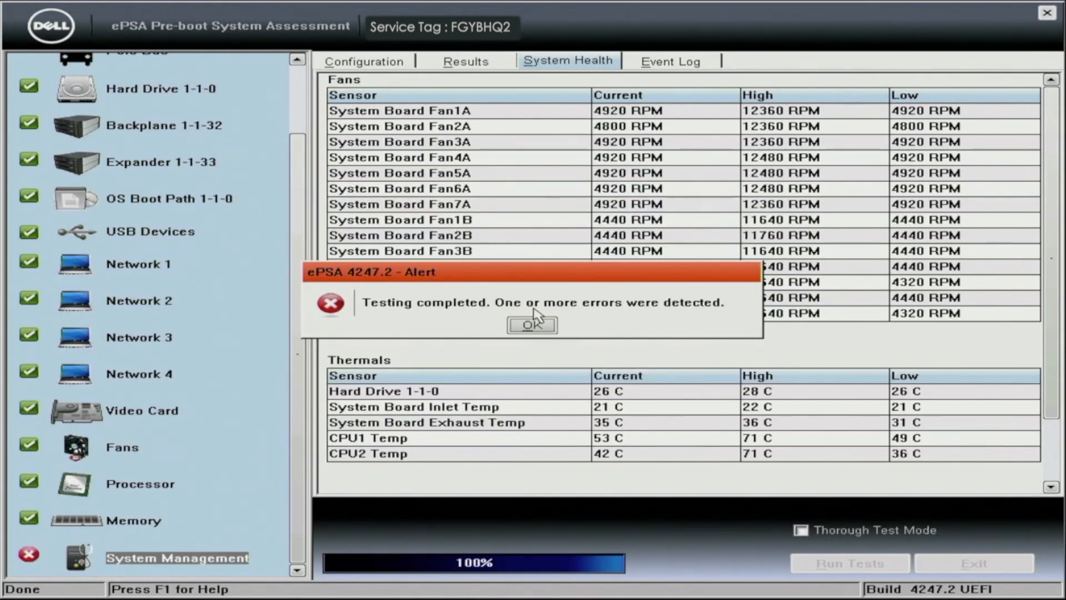
{"action": "left_click", "coordinate": [532, 325]}
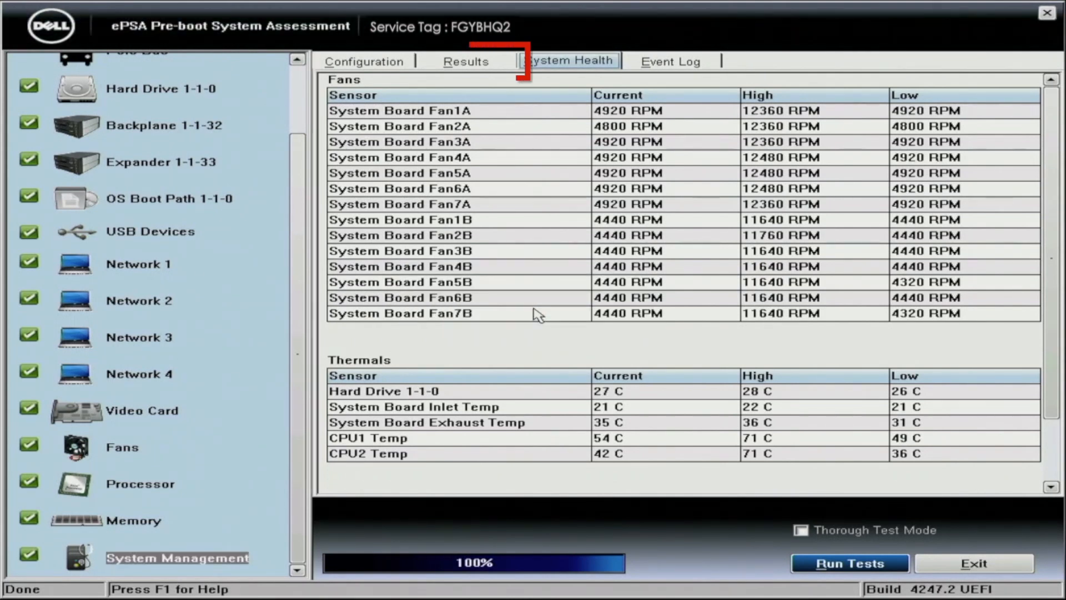
{"action": "left_click", "coordinate": [465, 61]}
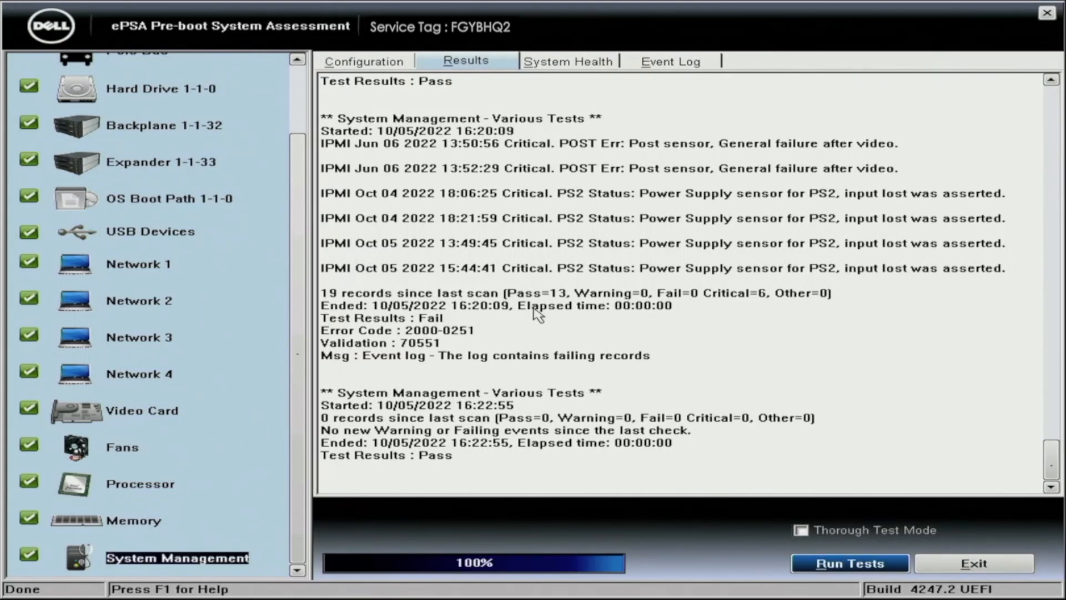
{"action": "scroll", "scroll_direction": "up", "scroll_amount": 3}
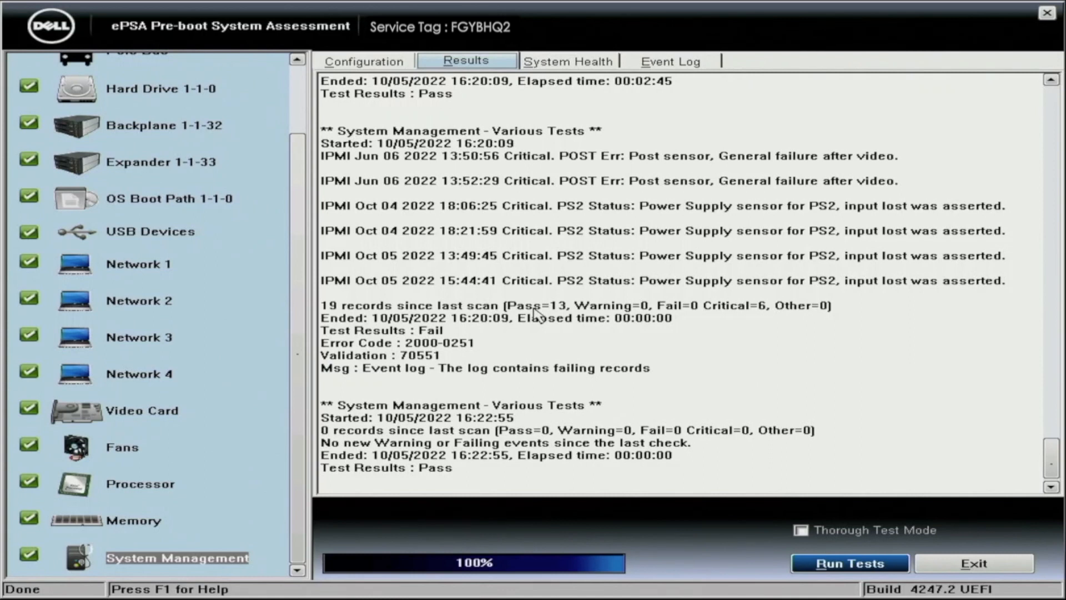
{"action": "left_click", "coordinate": [569, 62]}
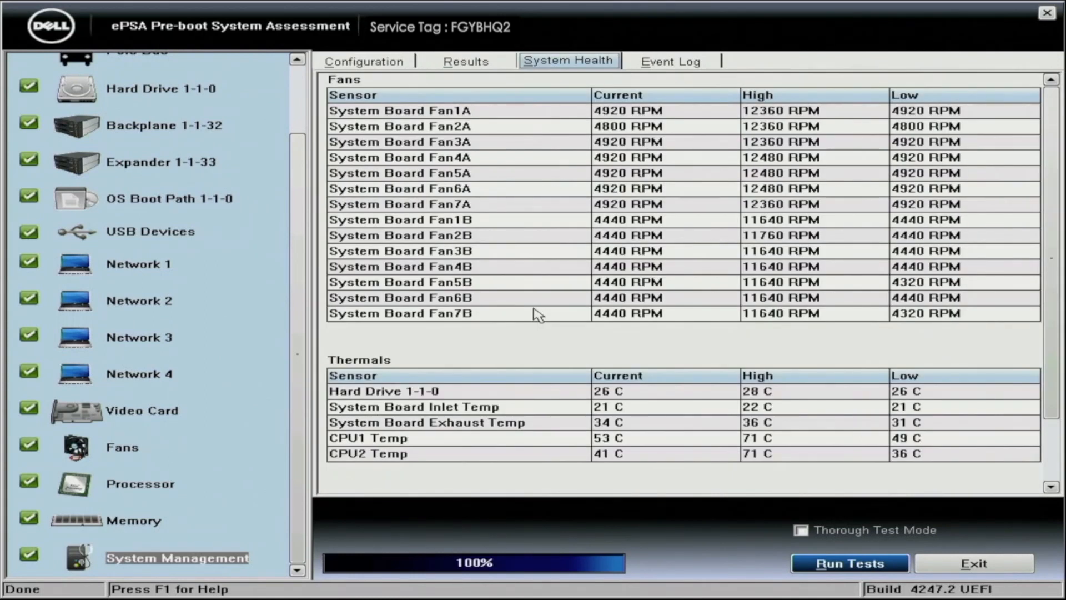
{"action": "left_click", "coordinate": [465, 61]}
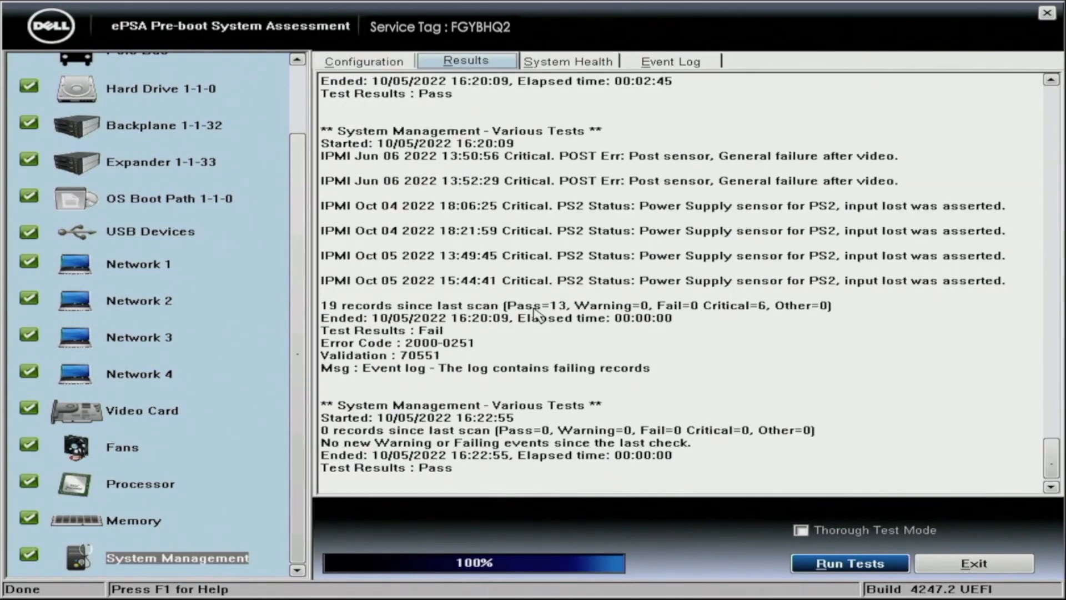
{"action": "left_click", "coordinate": [568, 61]}
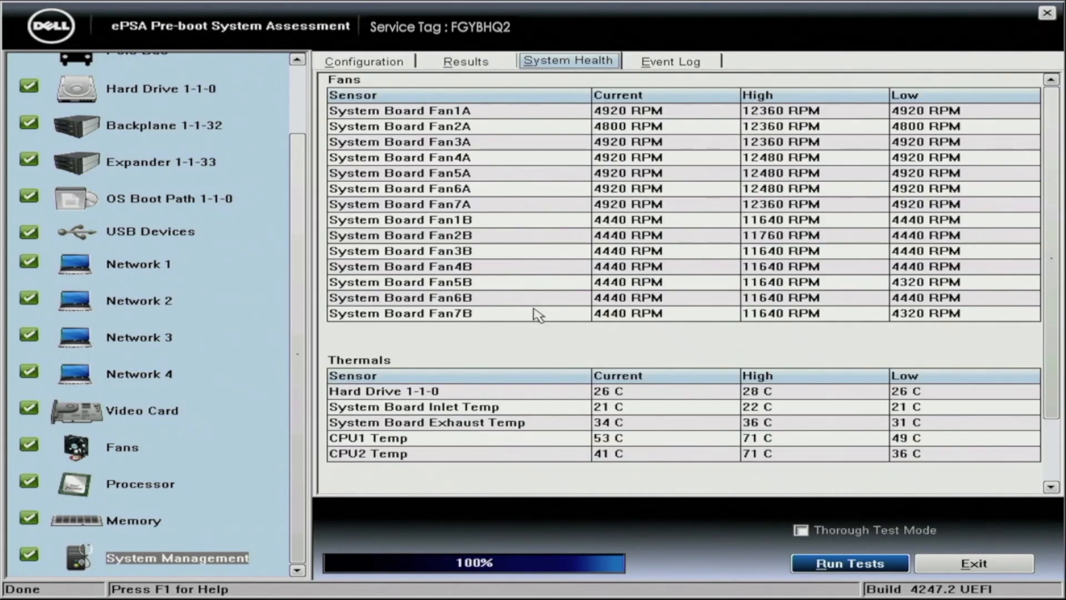
{"action": "left_click", "coordinate": [670, 60]}
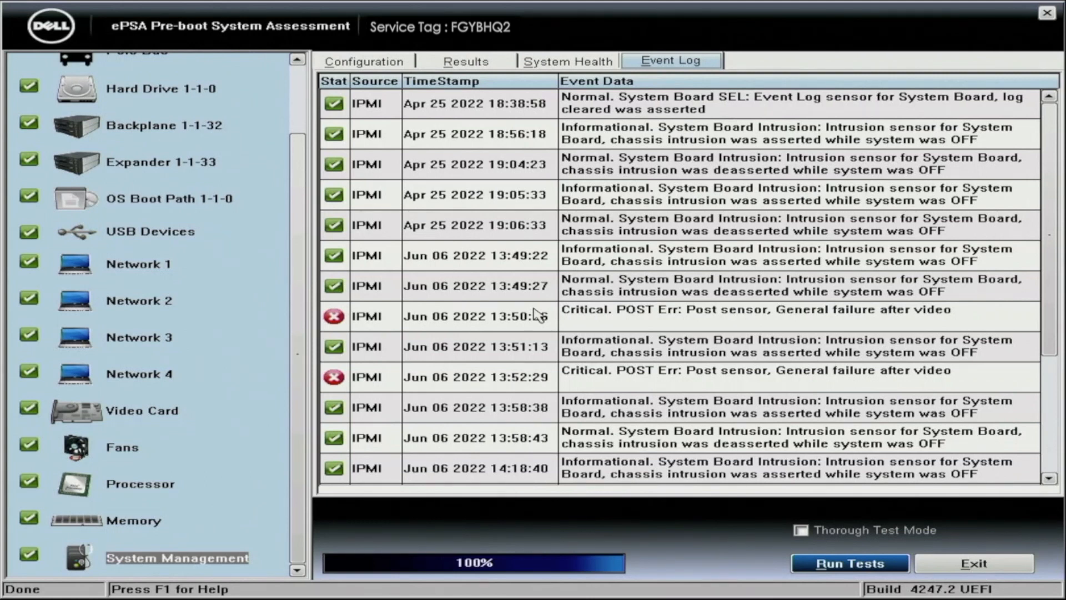
{"action": "left_click", "coordinate": [465, 61]}
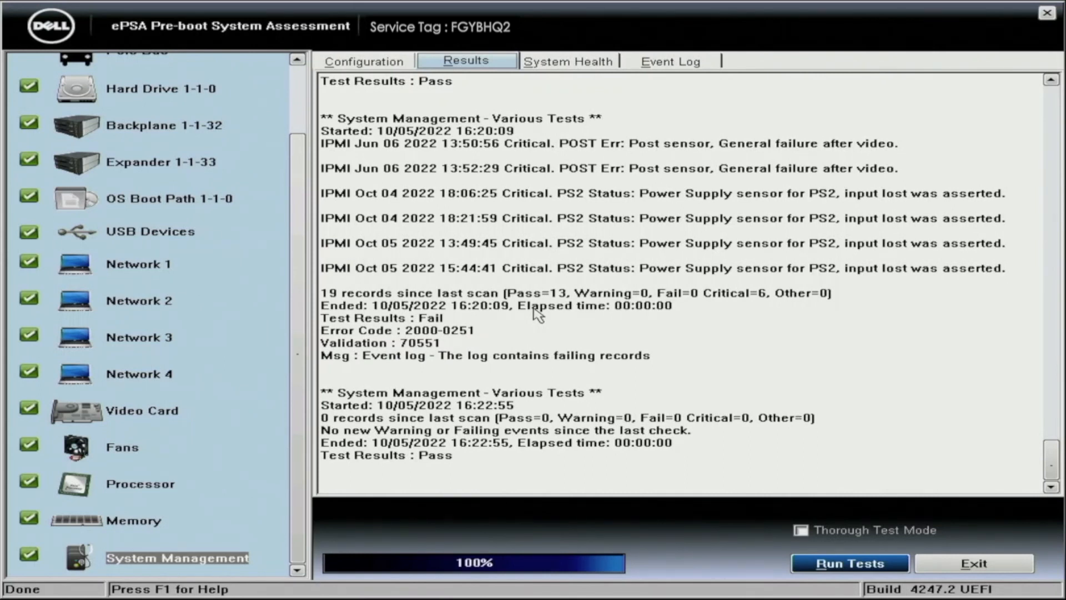
{"action": "mouse_move", "coordinate": [1045, 457]}
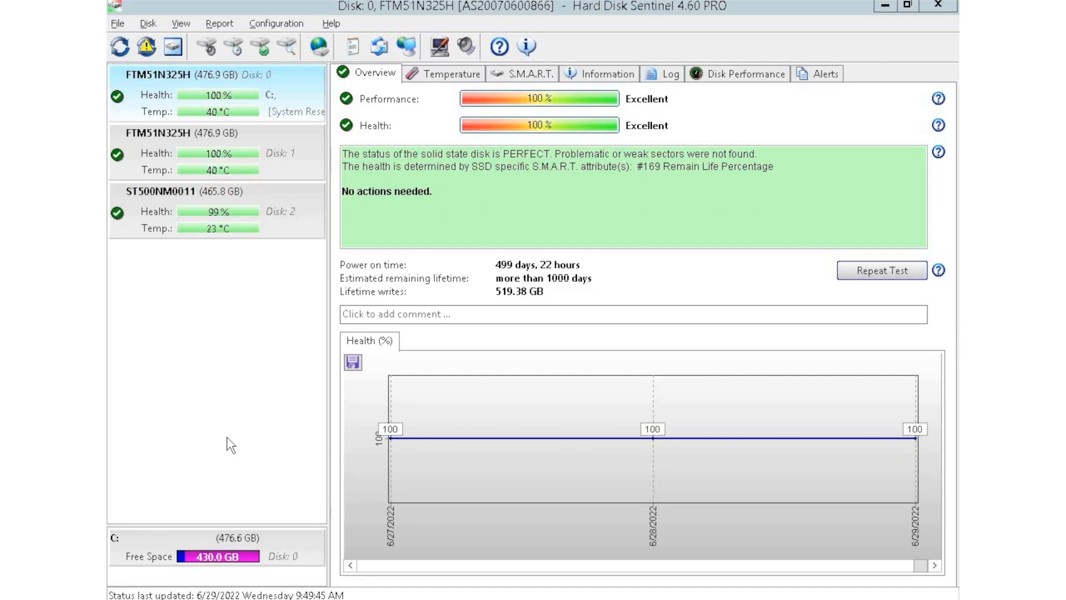
{"action": "mouse_move", "coordinate": [229, 389]}
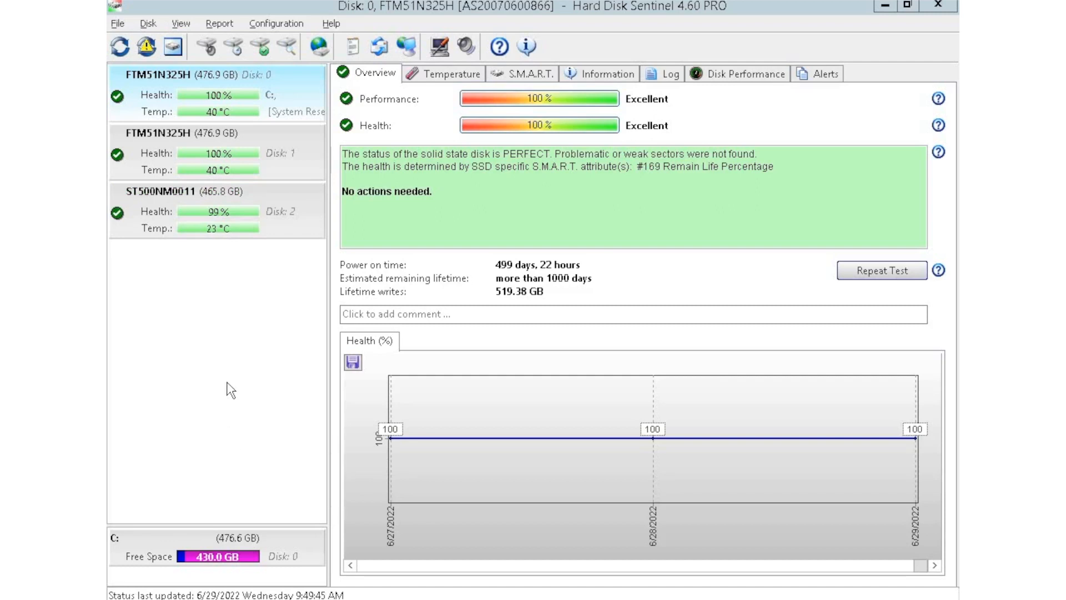
{"action": "mouse_move", "coordinate": [316, 226]}
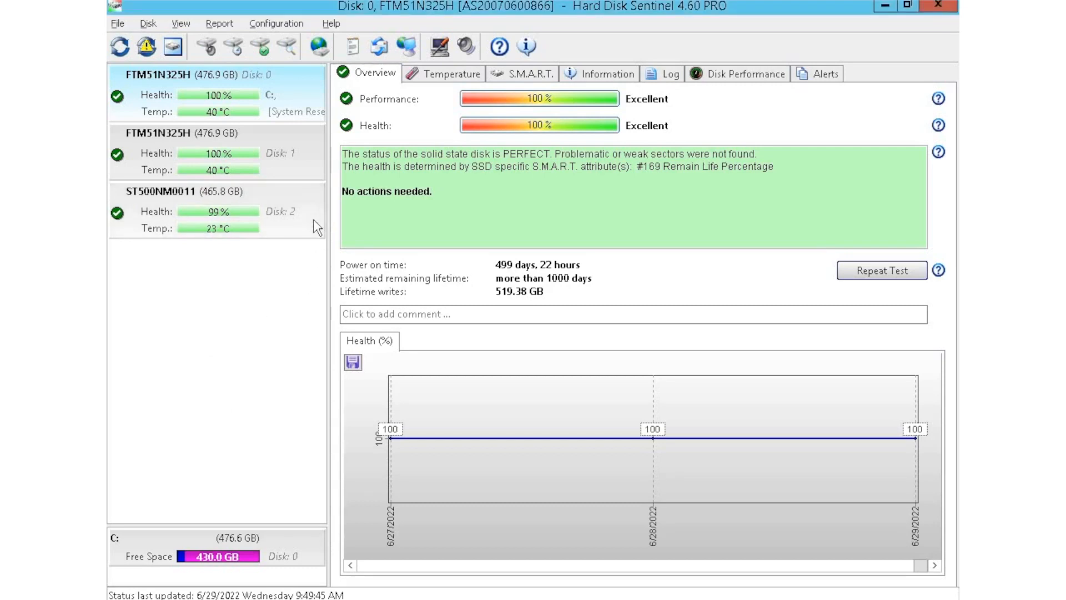
Show the Disk 2 then Disk 3 overview, reporting 98% health and two bad sectors.
{"action": "left_click", "coordinate": [192, 191]}
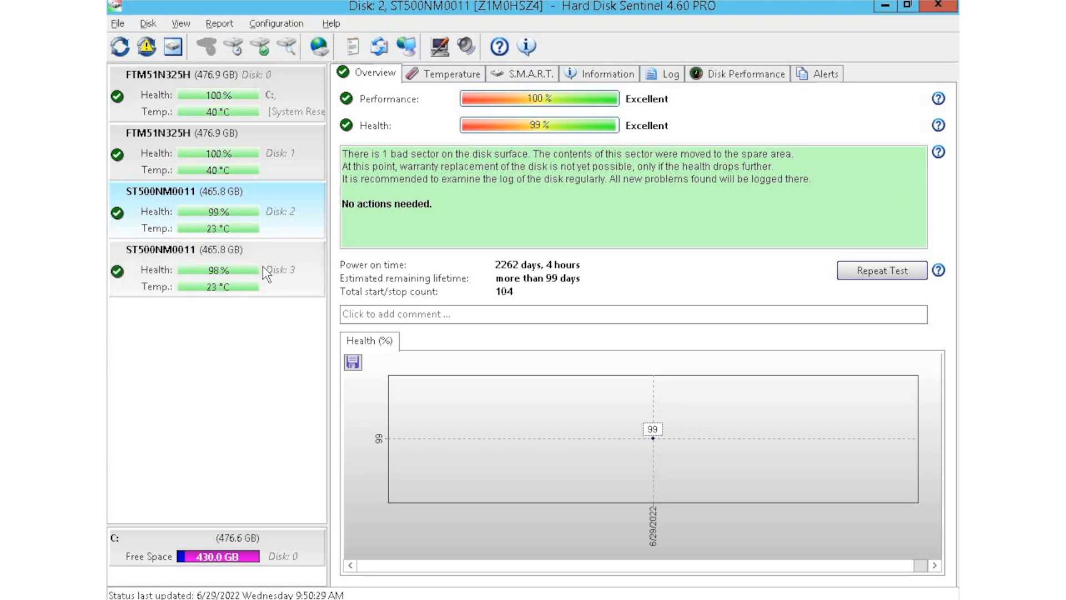
{"action": "mouse_move", "coordinate": [304, 301]}
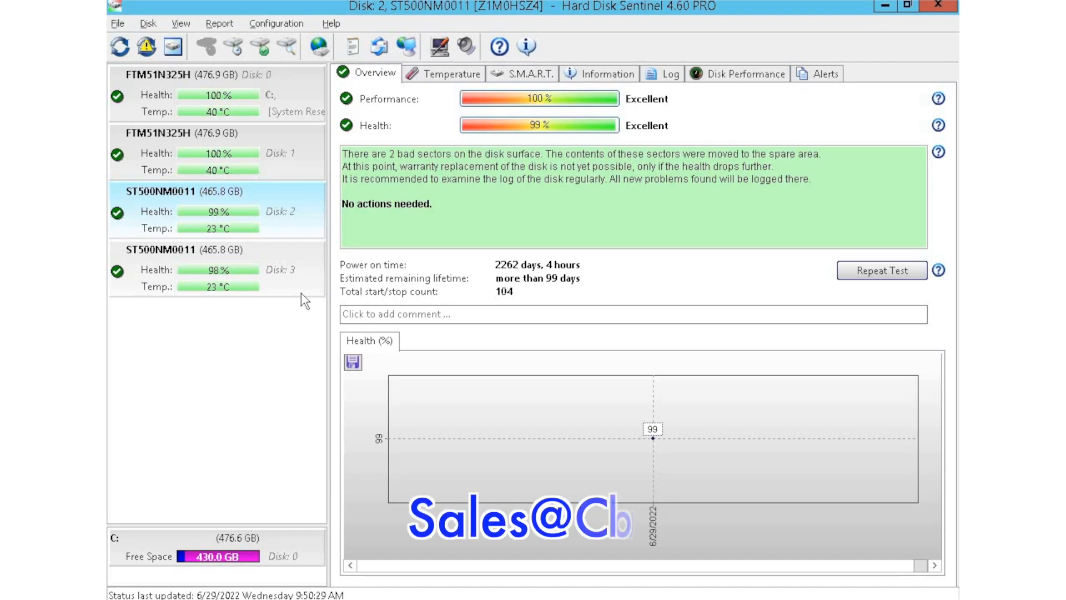
{"action": "left_click", "coordinate": [205, 268]}
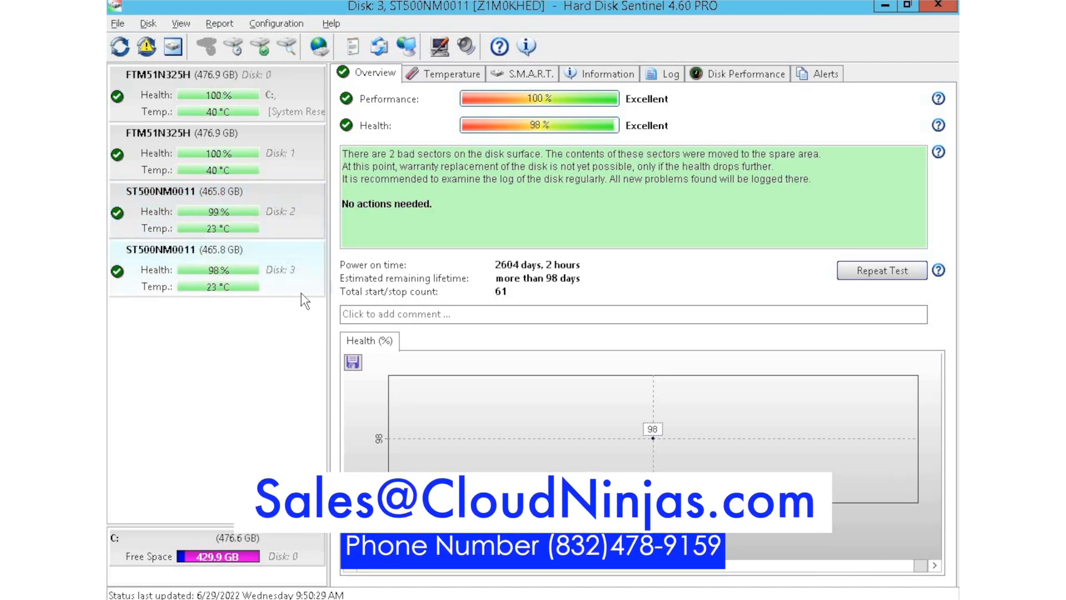
{"action": "mouse_move", "coordinate": [319, 288]}
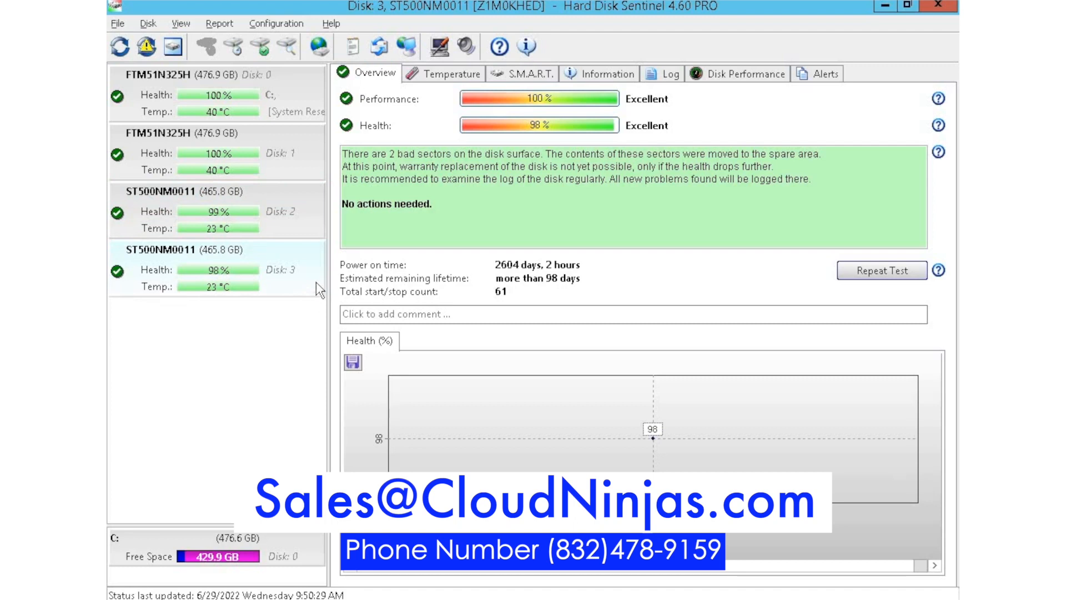
{"action": "mouse_move", "coordinate": [314, 231]}
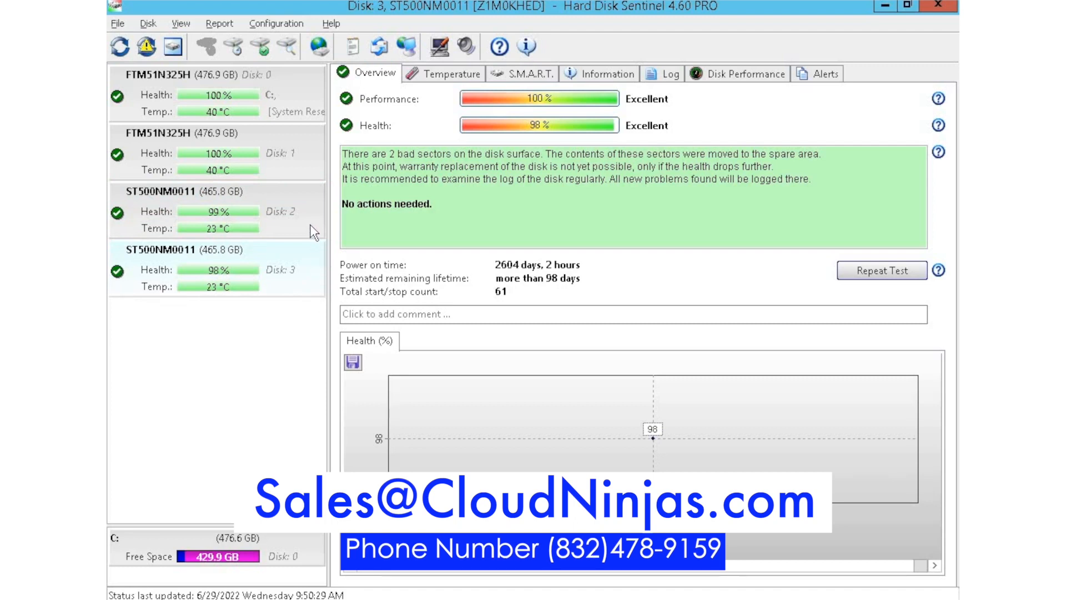